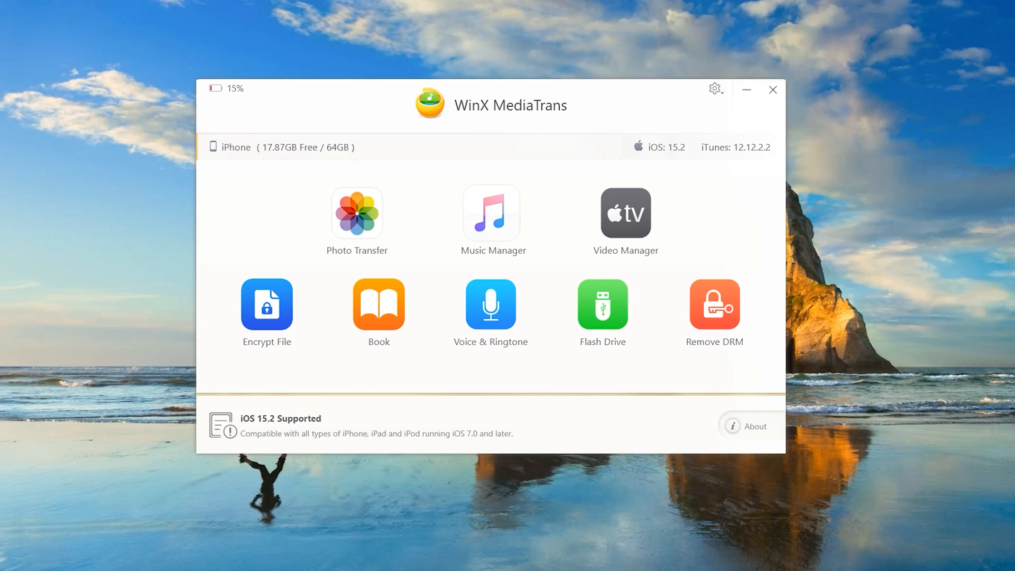
Step: Export a selected photo to the computer, then briefly visit the video manager
left_click(356, 213)
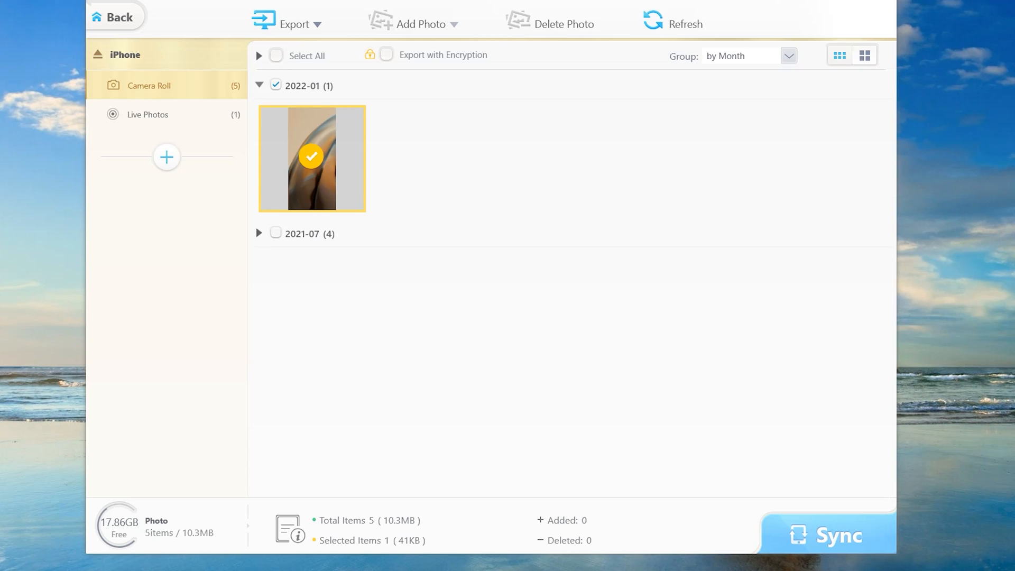
left_click(294, 24)
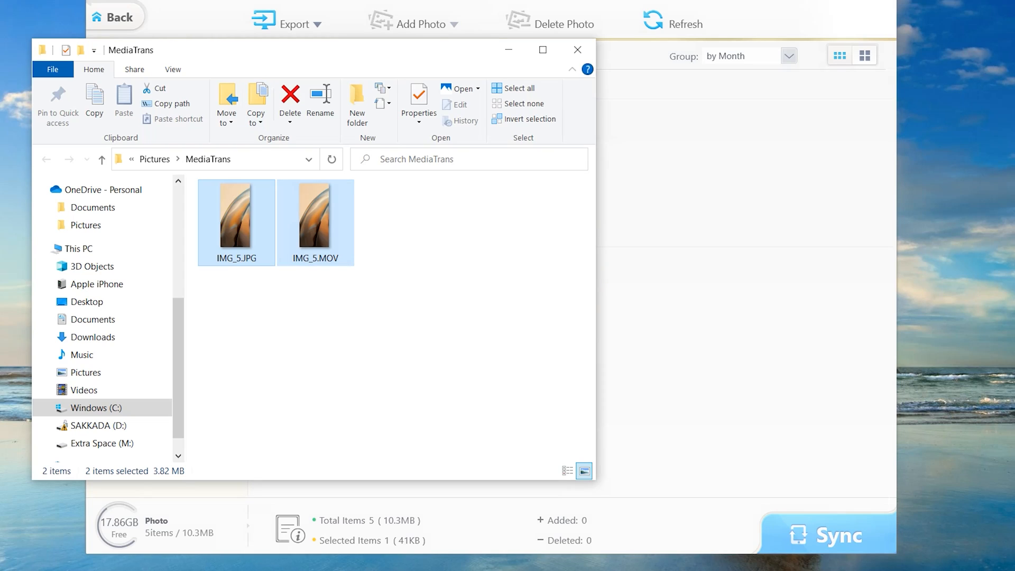
left_click(576, 49)
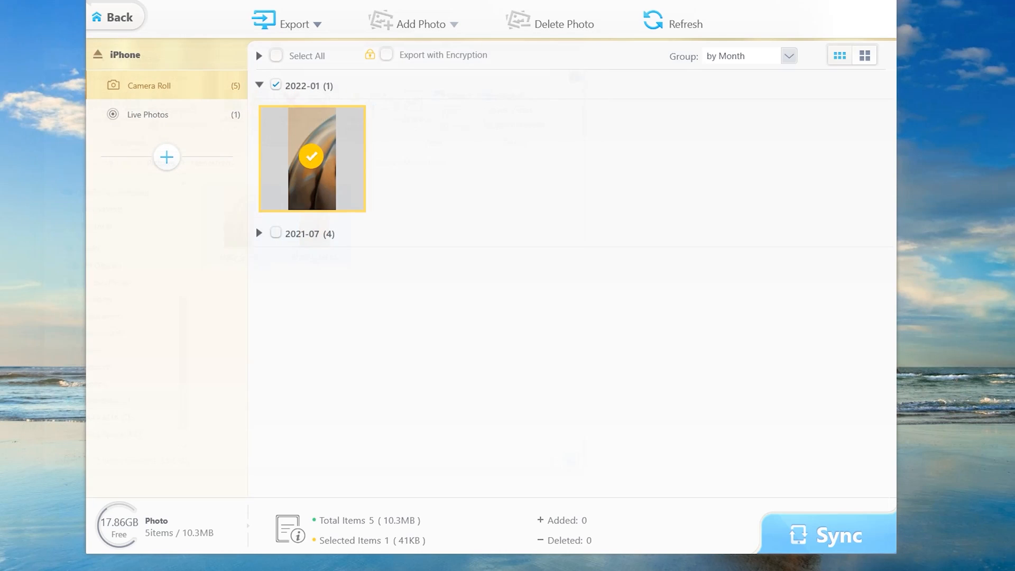
left_click(115, 17)
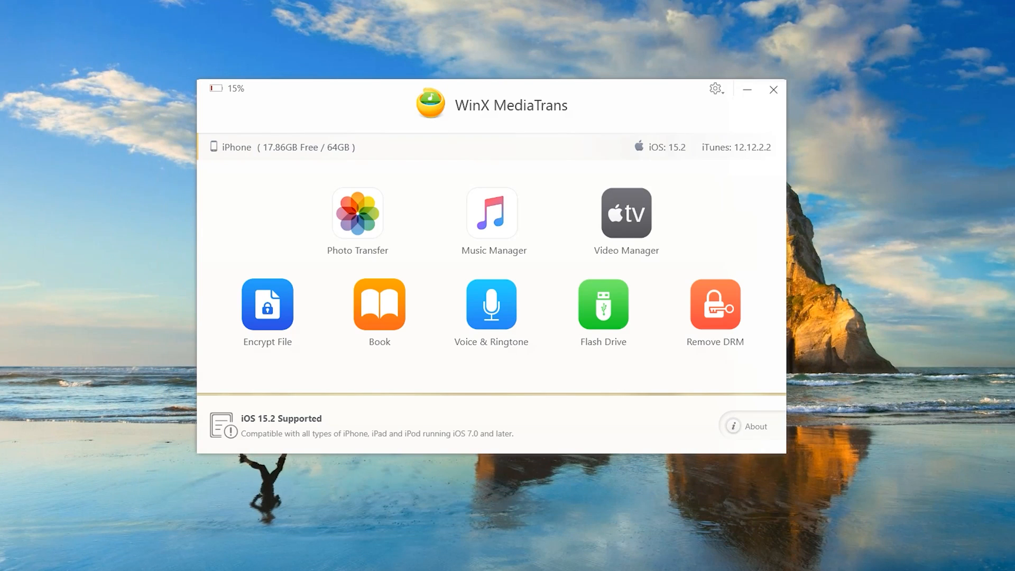
left_click(626, 212)
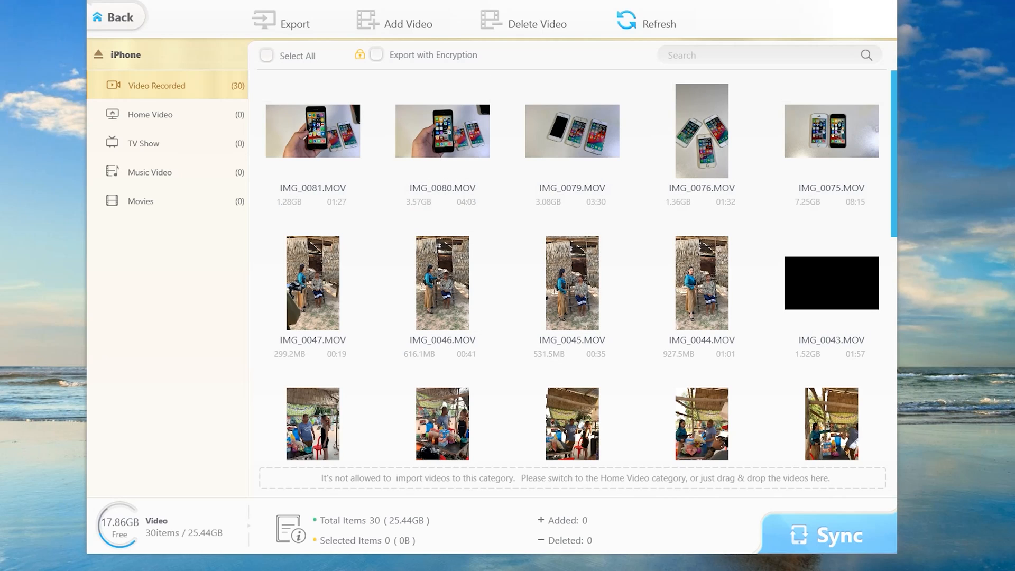
mouse_move(442, 131)
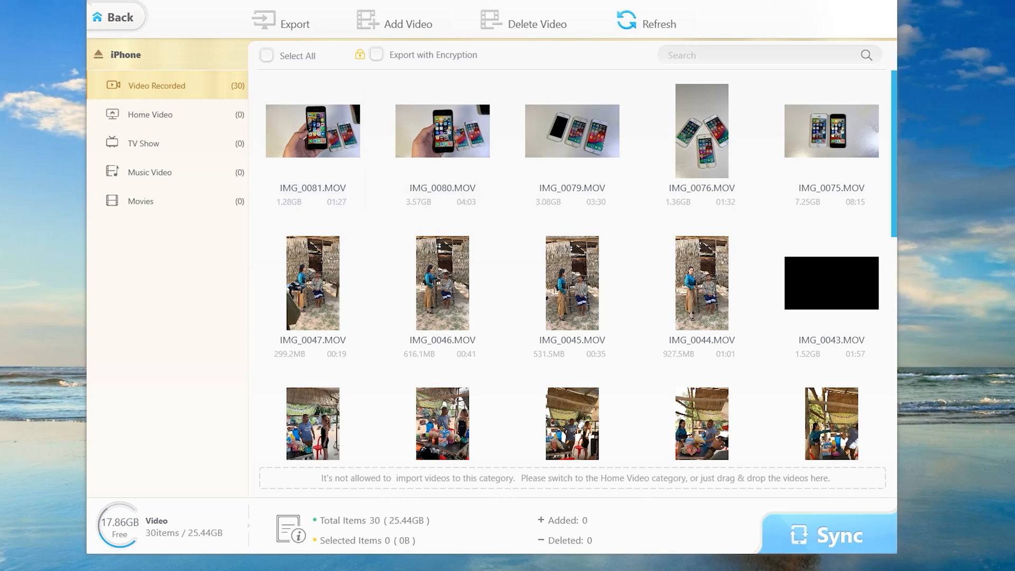
mouse_move(118, 17)
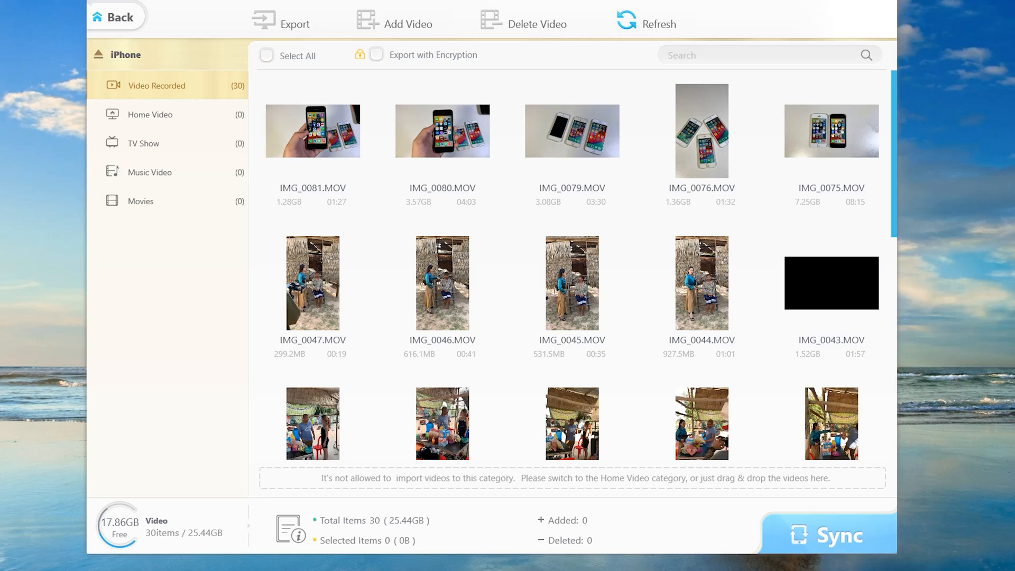
left_click(117, 16)
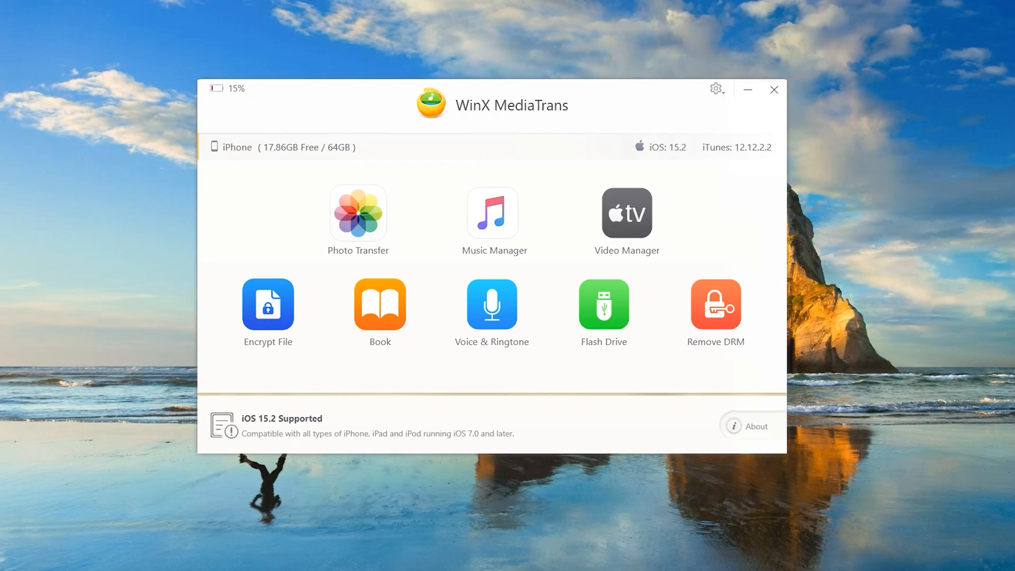
Step: Create a new photo album named 'Hello' and start adding a photo to it
left_click(358, 213)
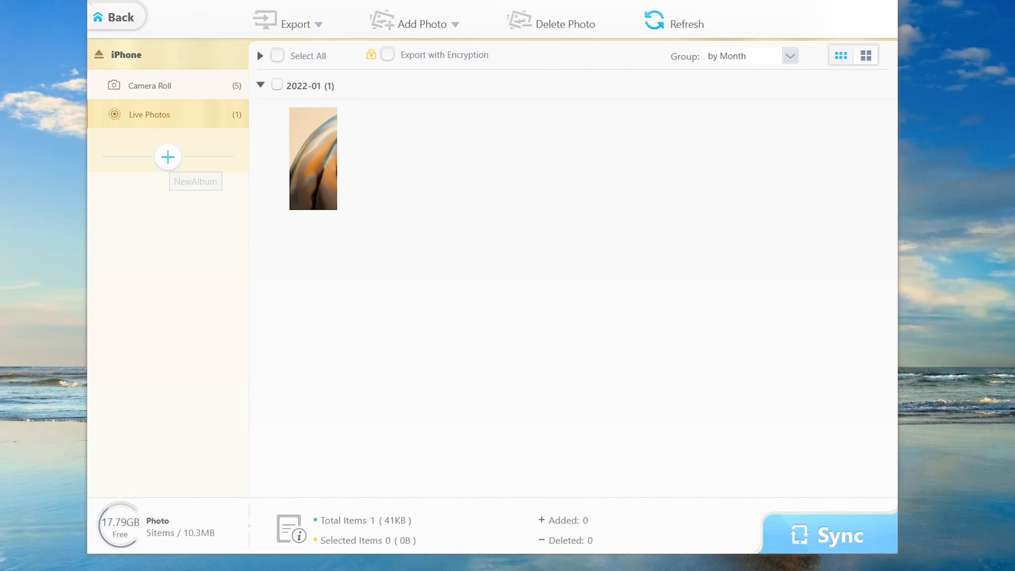
left_click(167, 158)
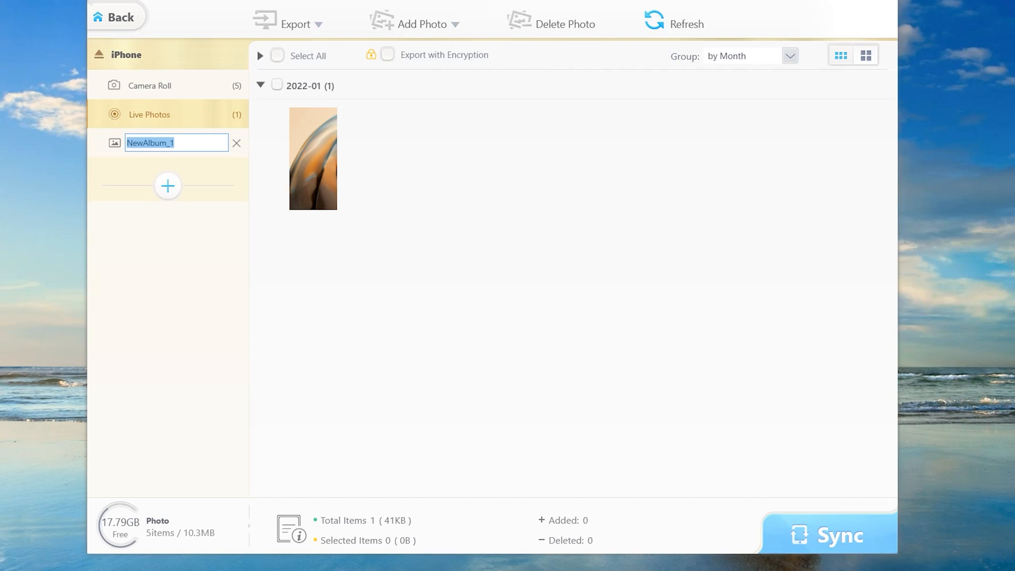
type("h")
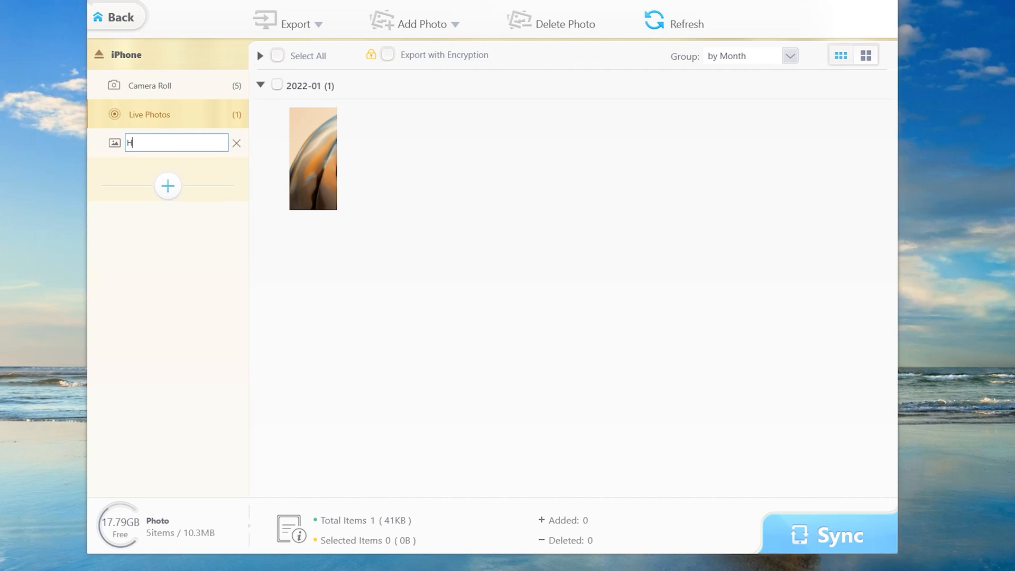
type("ello")
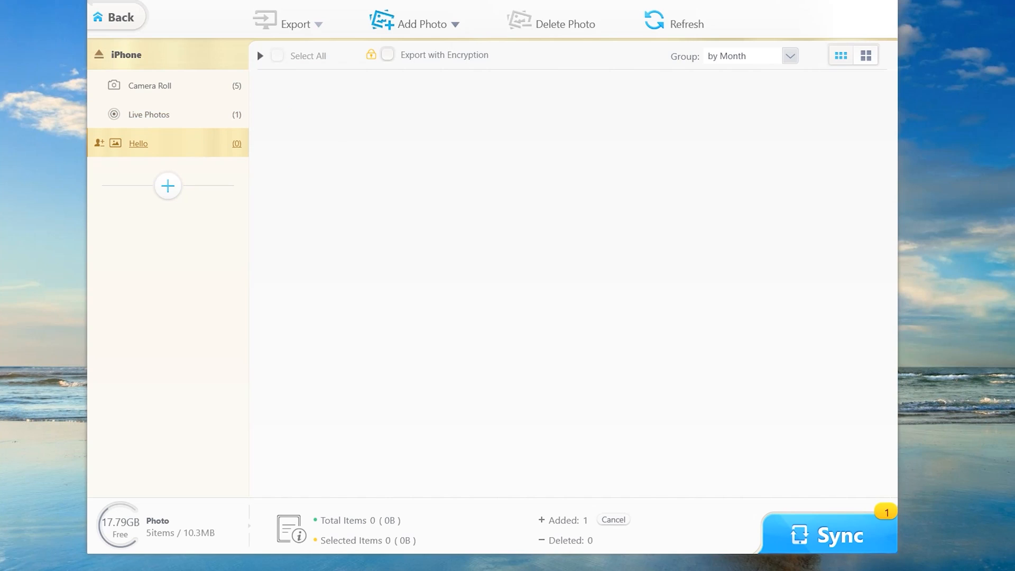
left_click(423, 24)
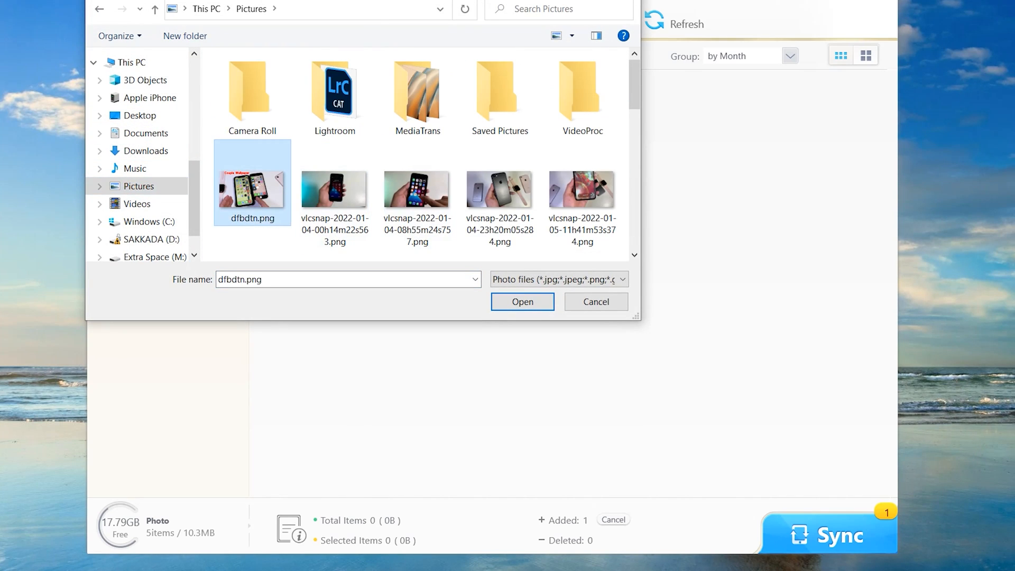
Step: Import dfbdtn.png into the Hello album and sync it to the iPhone
left_click(521, 301)
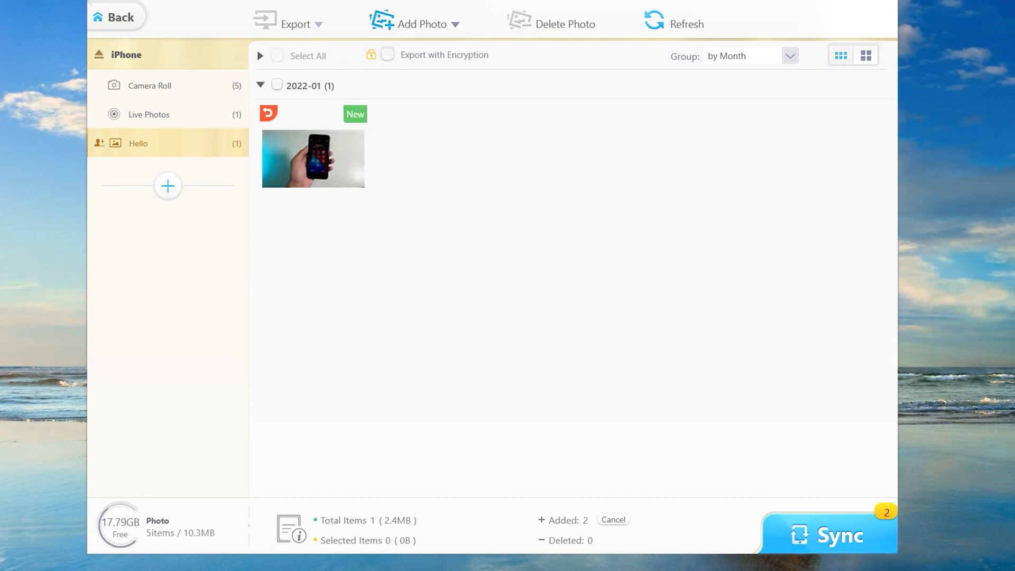
left_click(831, 534)
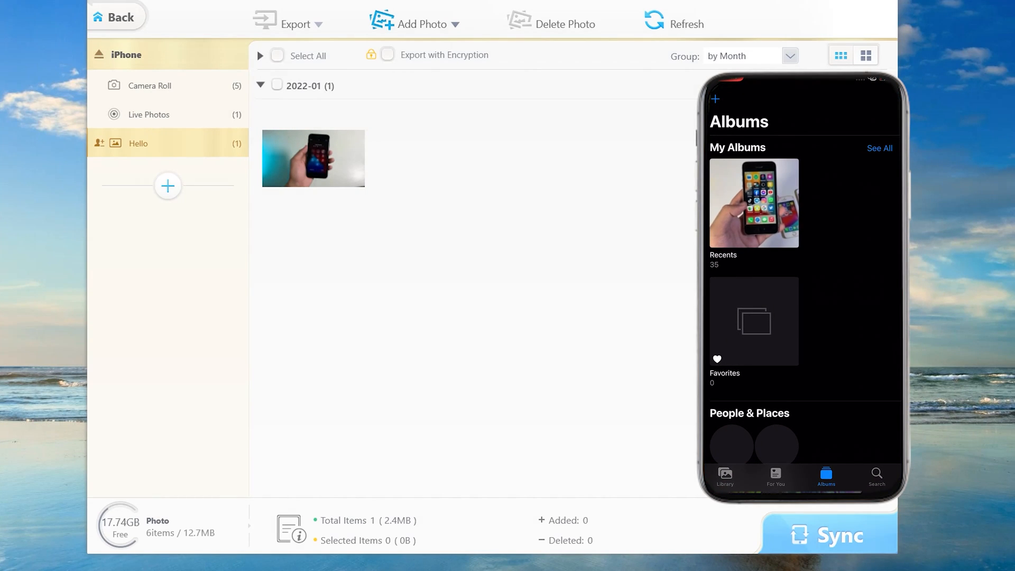
Step: Check the synced Hello album on the iPhone, then go back to the main menu
scroll("down", 3)
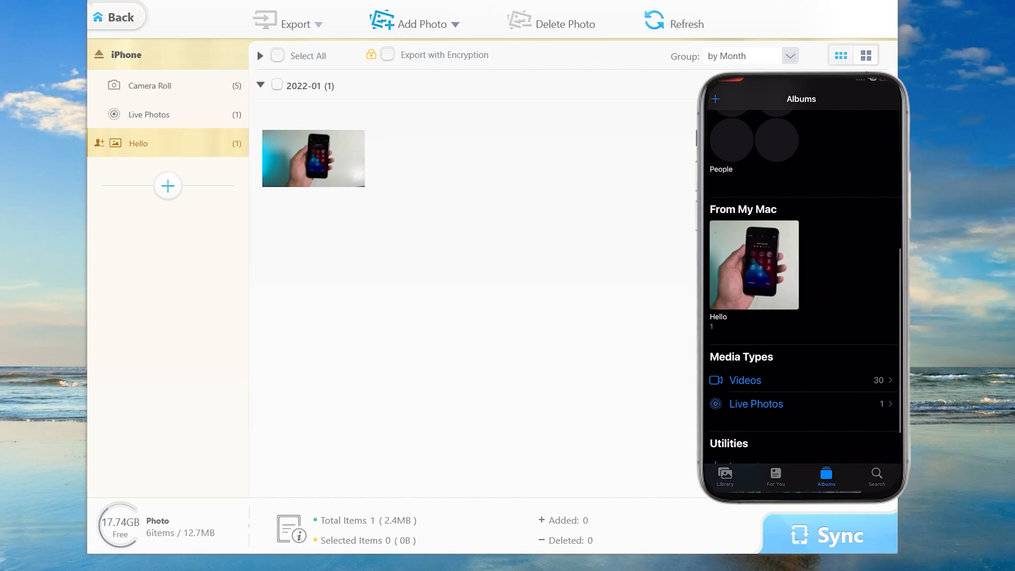
scroll("down", 3)
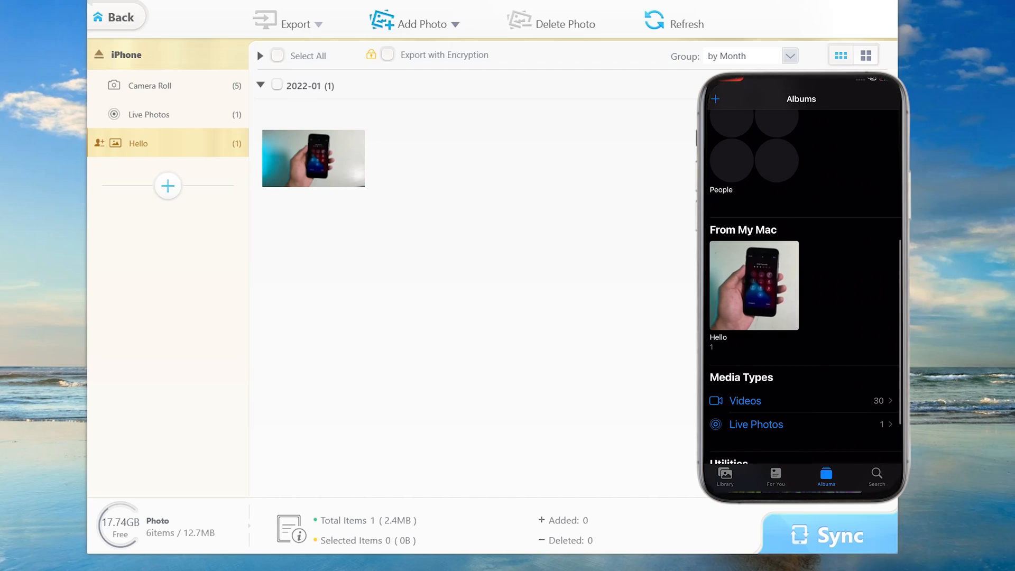
left_click(753, 285)
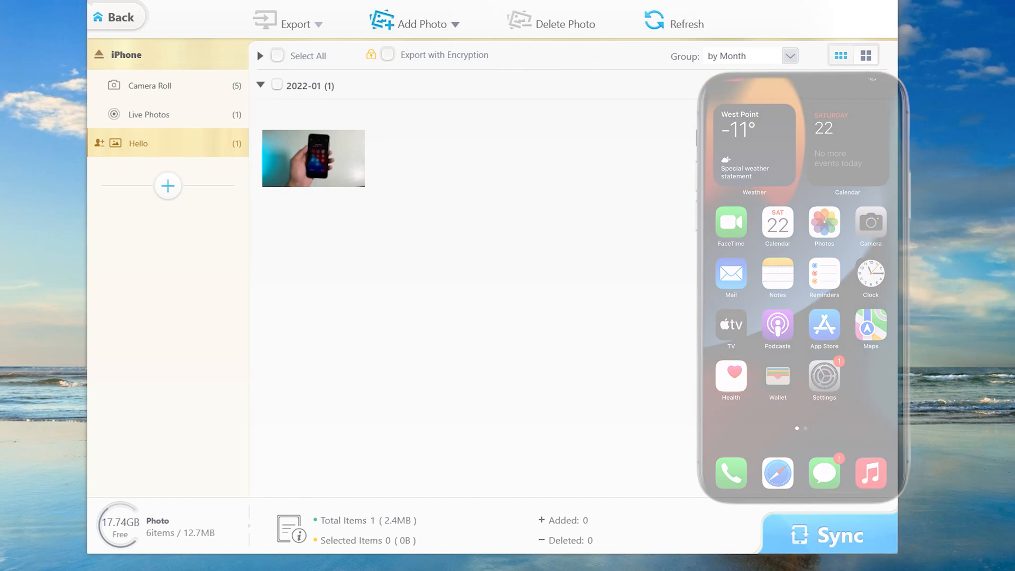
left_click(116, 17)
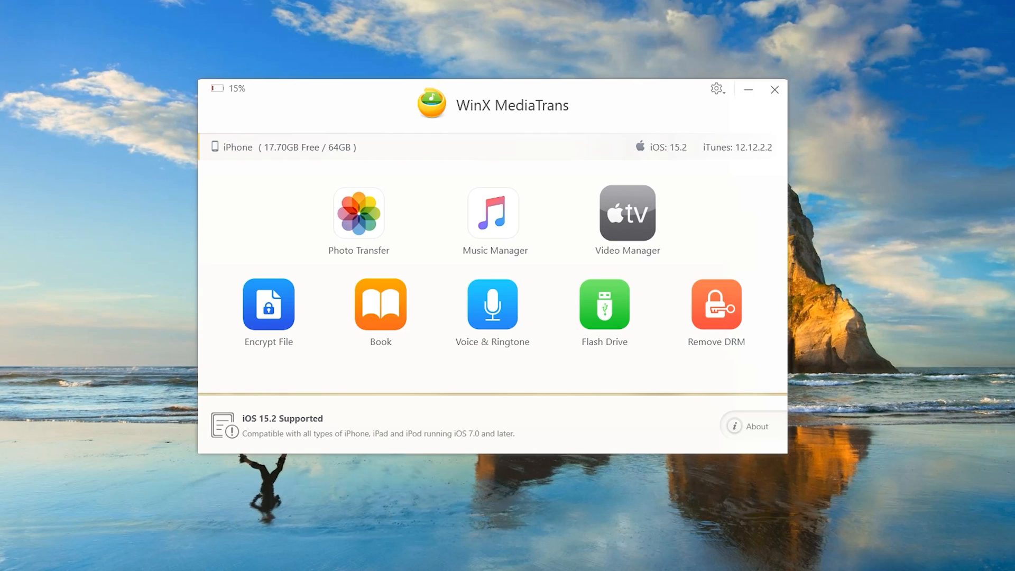
Step: Add dfbntygmny.mp4 from Downloads to the Home Video category
left_click(626, 213)
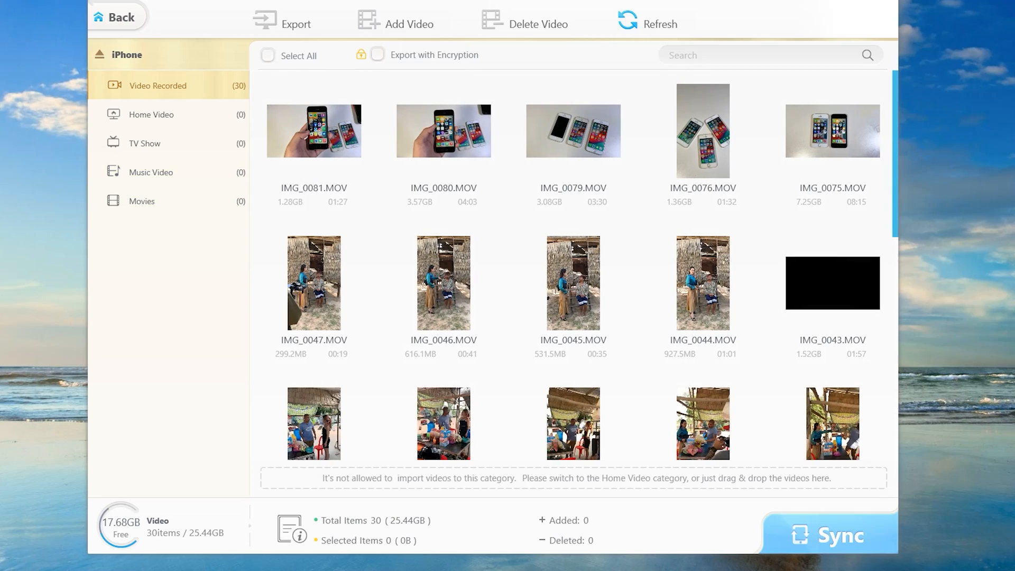
left_click(151, 115)
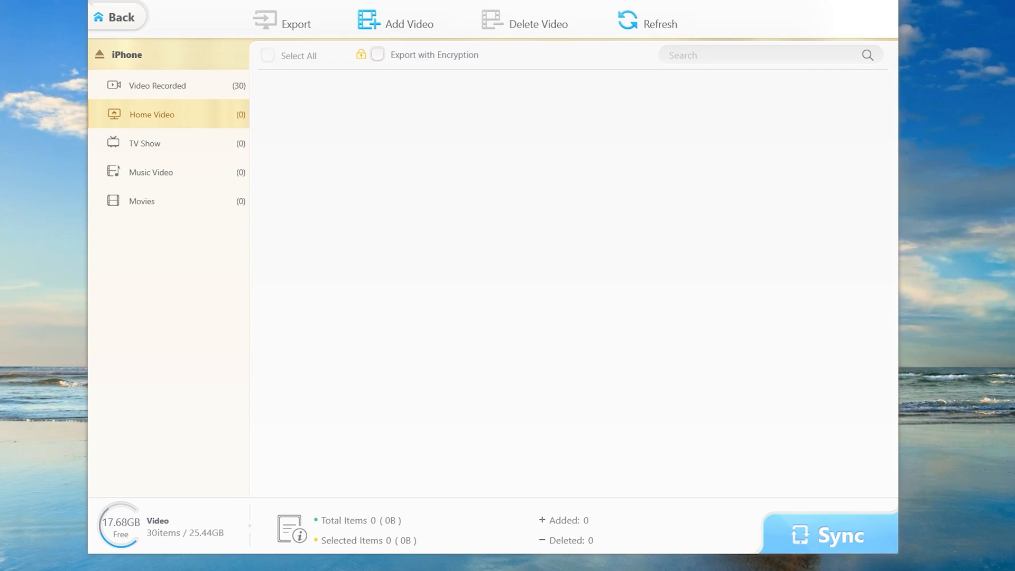
left_click(408, 24)
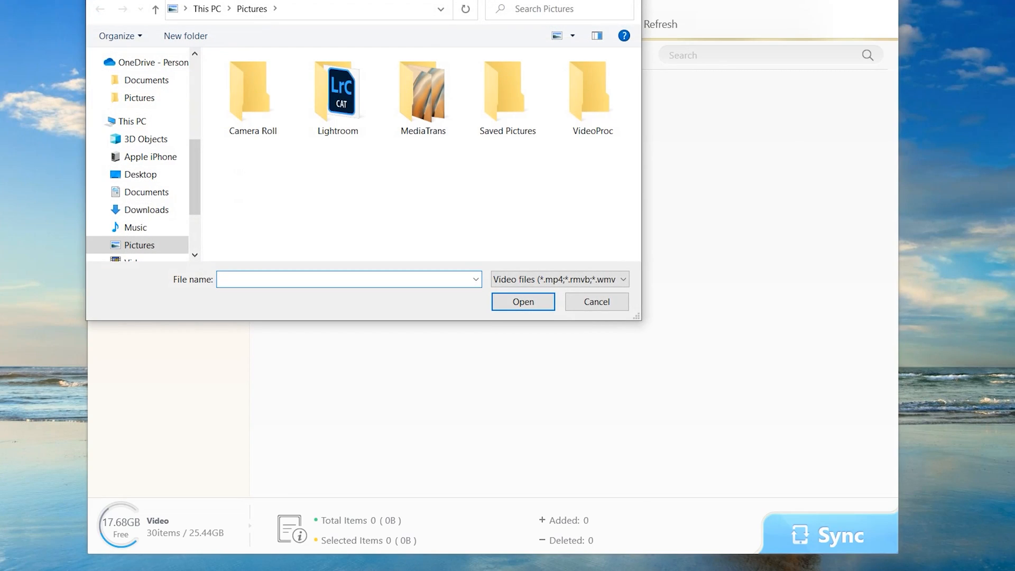
left_click(423, 90)
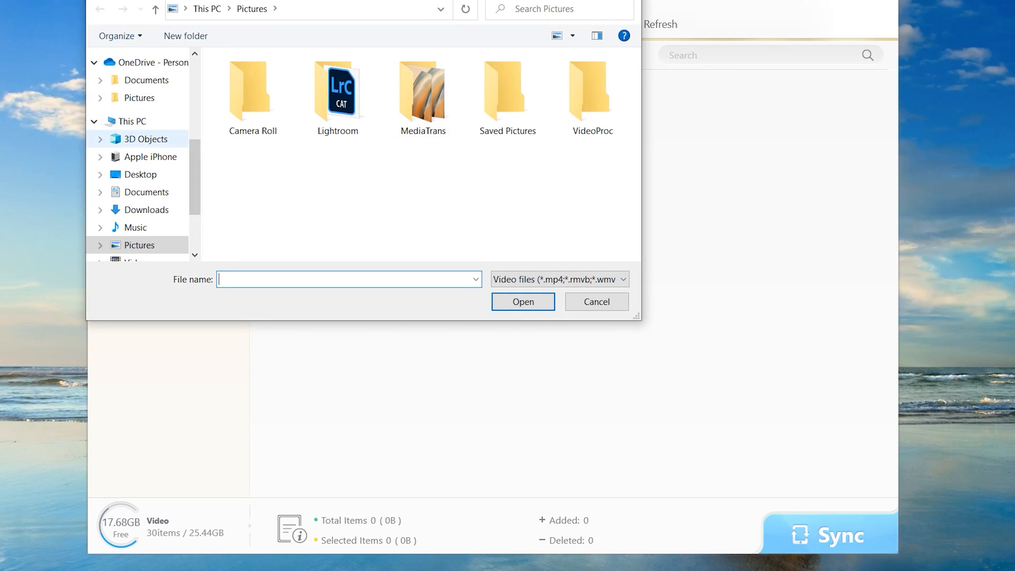
mouse_move(145, 210)
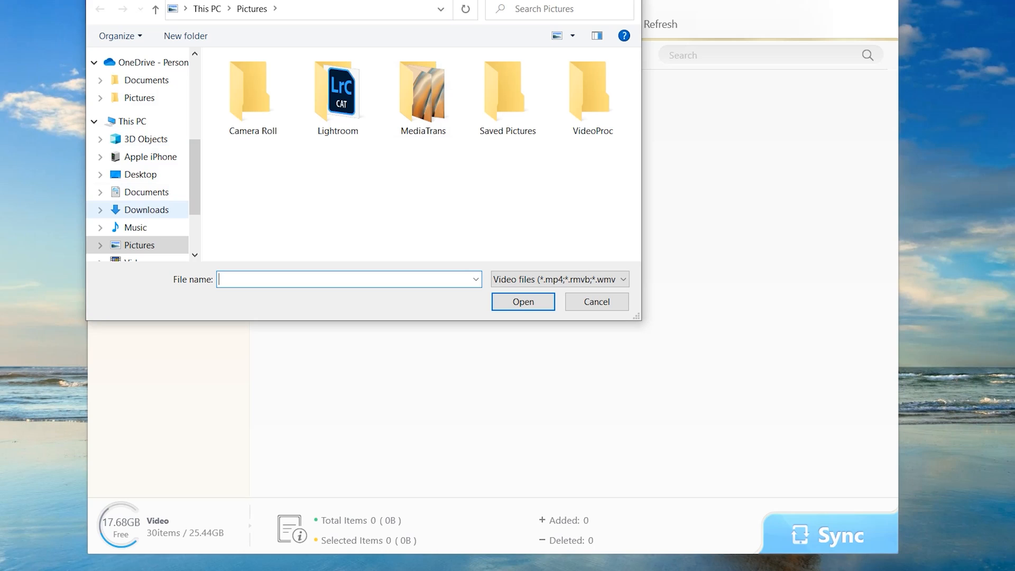
left_click(146, 209)
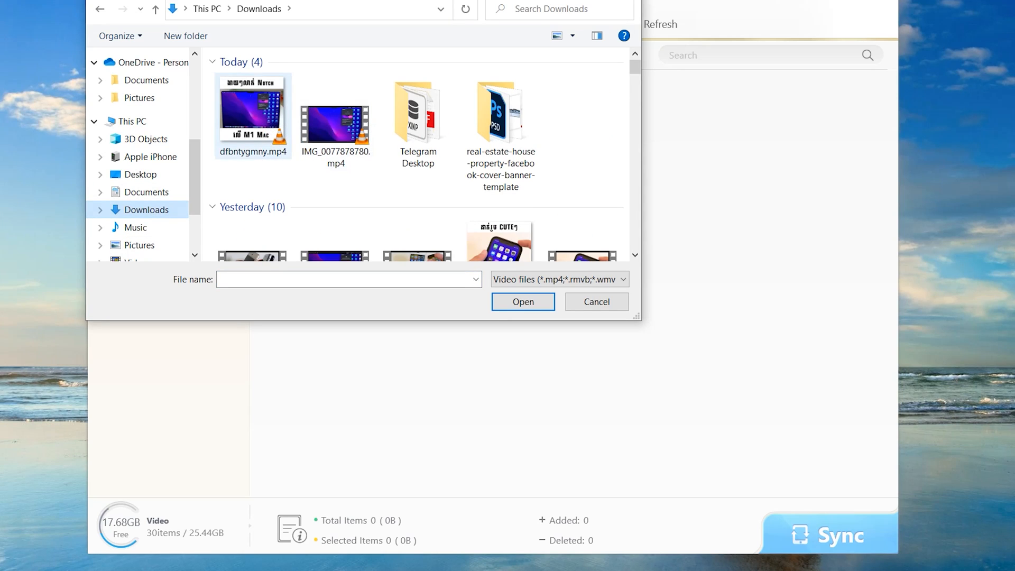
left_click(522, 301)
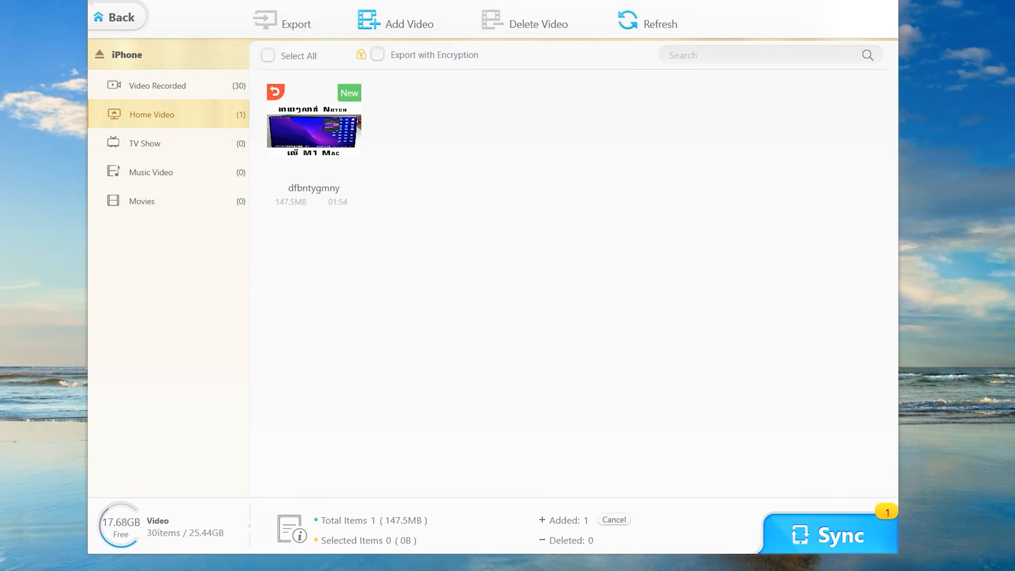
Step: Sync dfbntygmny to the iPhone and play it from the TV app's Home Videos
left_click(834, 535)
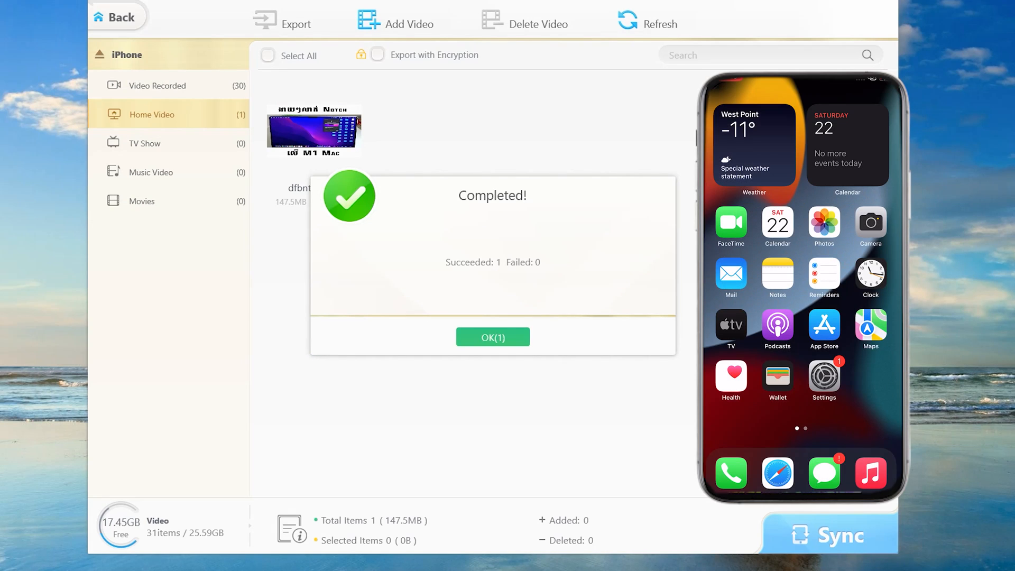
left_click(493, 337)
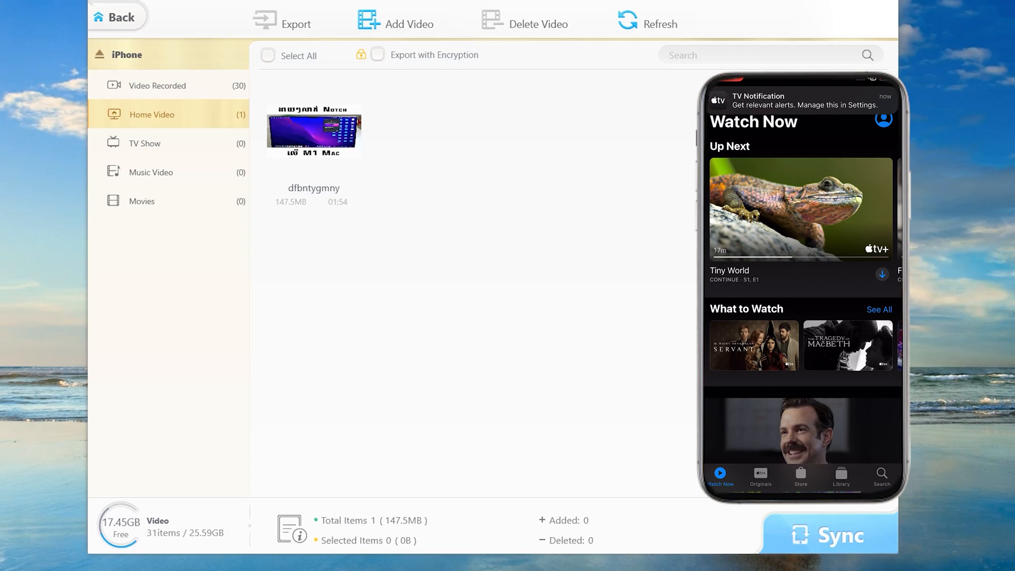
left_click(841, 475)
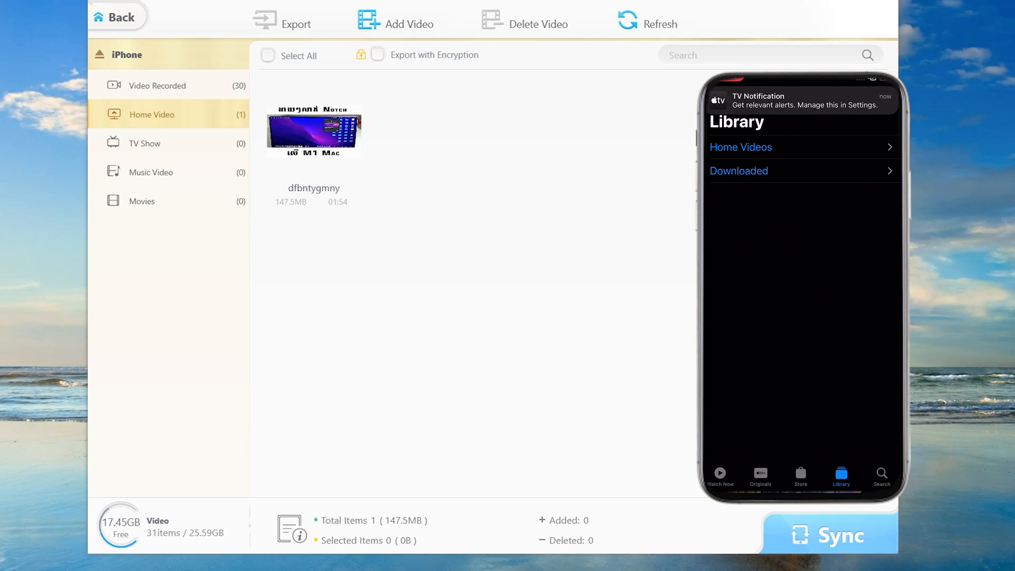
left_click(741, 147)
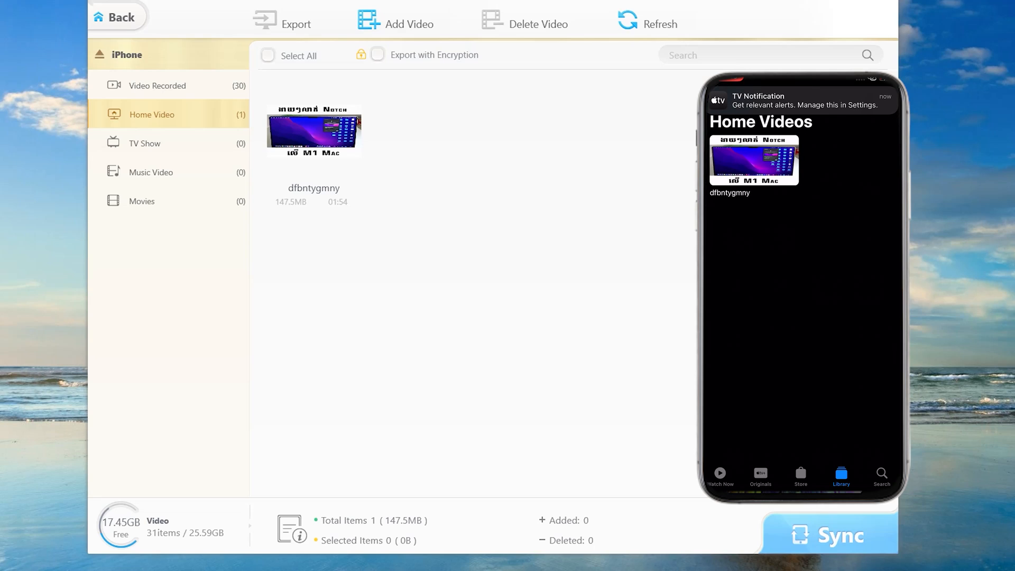
left_click(753, 161)
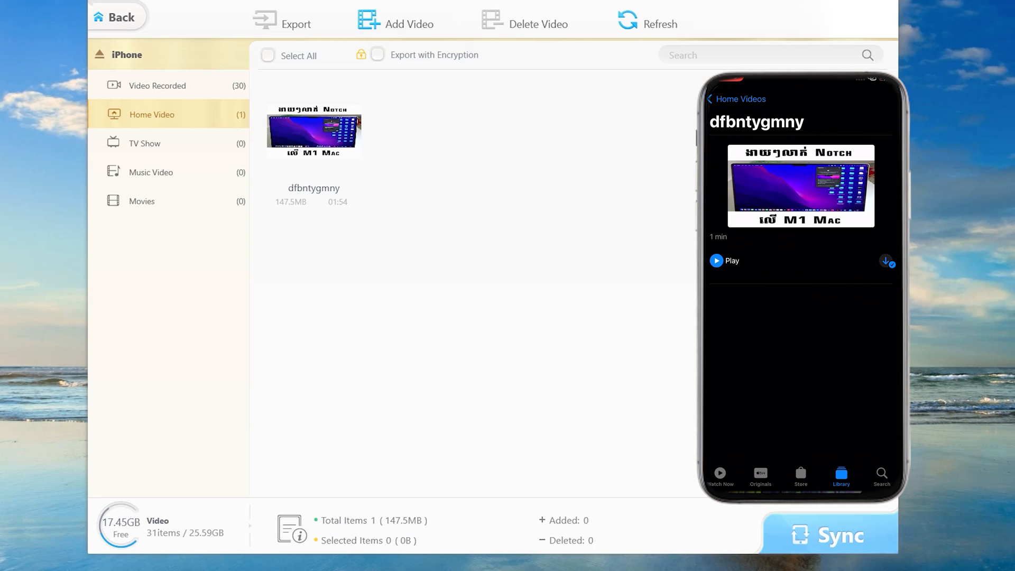
left_click(725, 260)
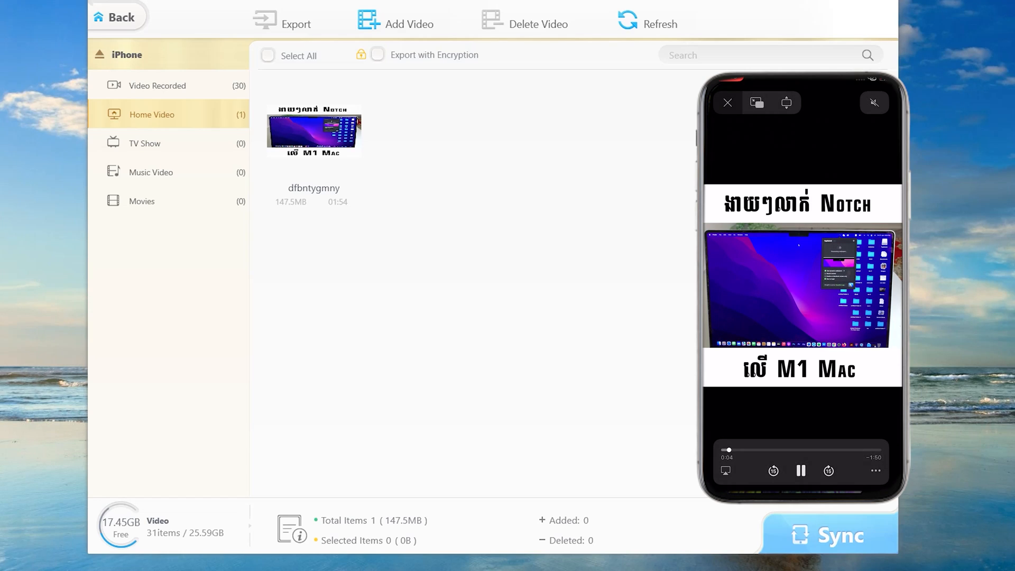
left_click(728, 102)
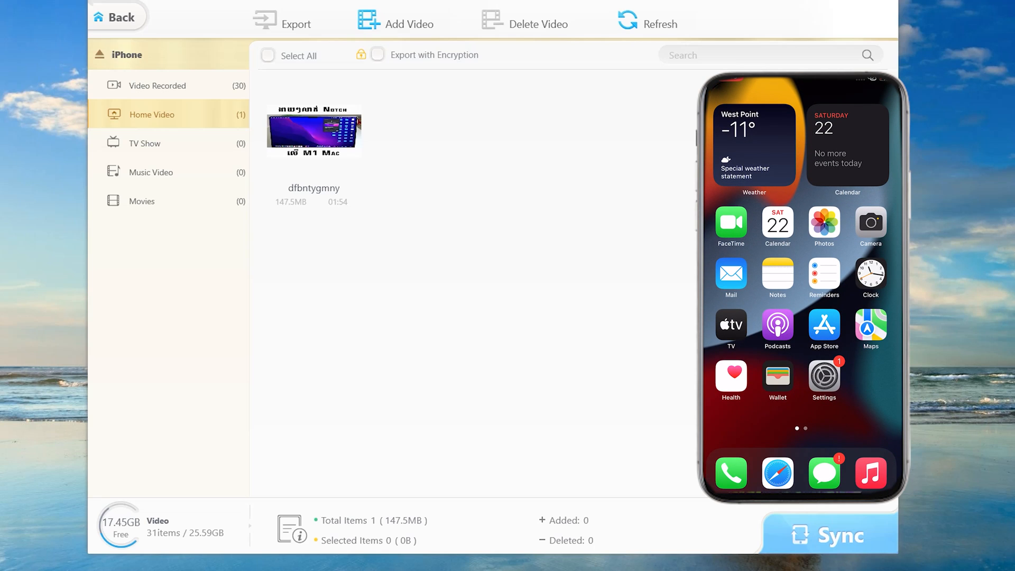
left_click(117, 16)
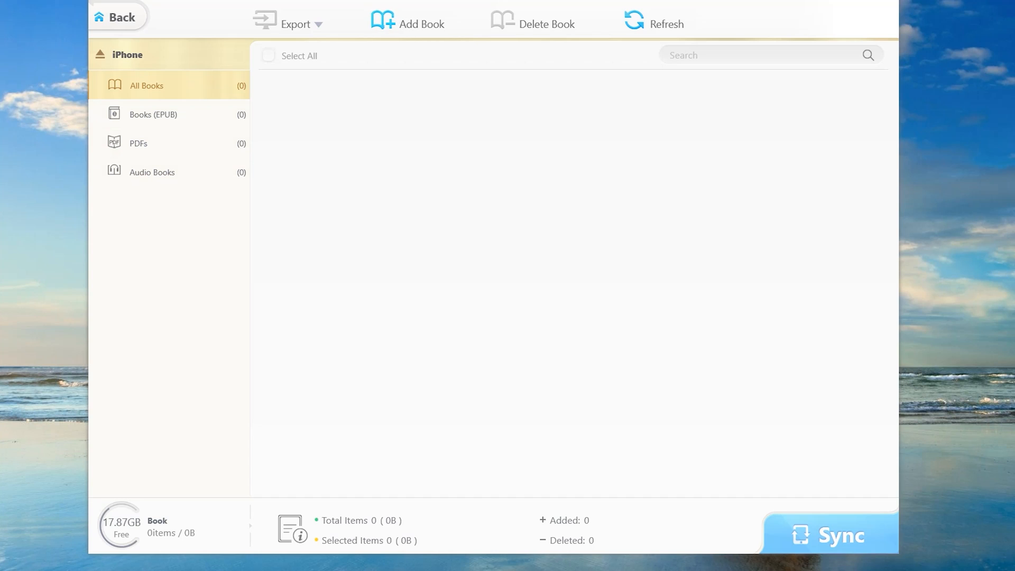
Step: Close the empty Book manager and return to the main window
left_click(116, 17)
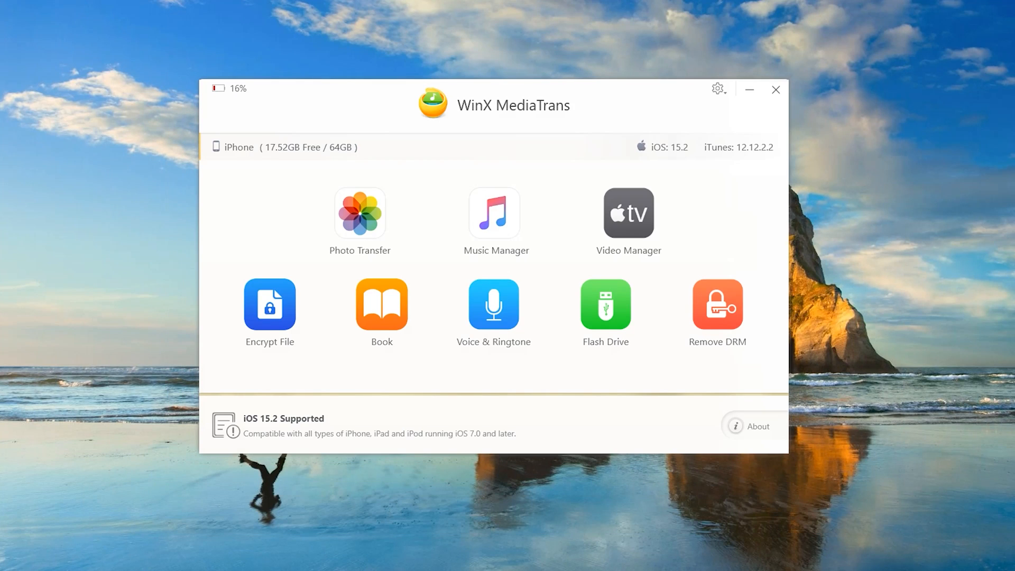
left_click(493, 305)
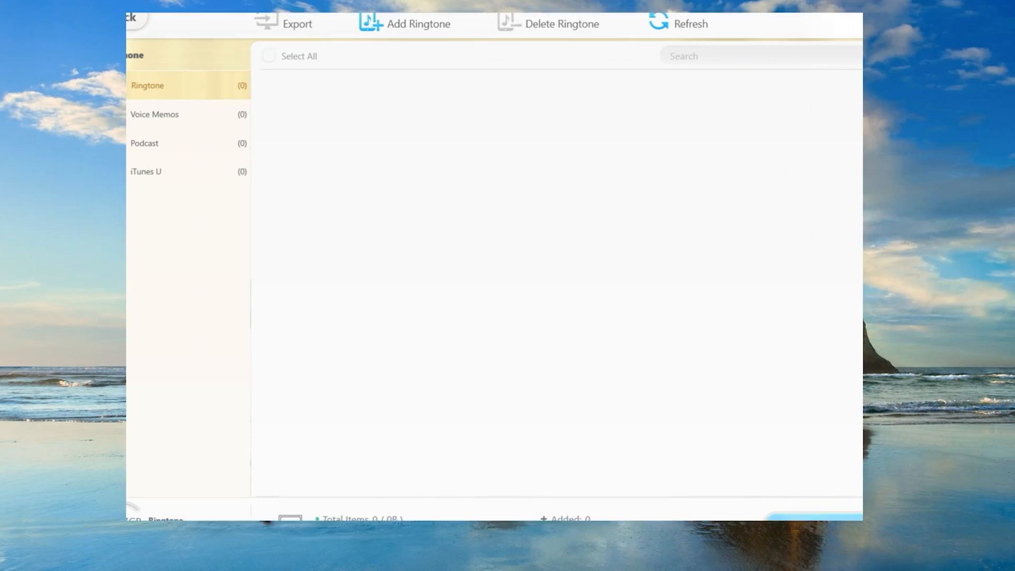
left_click(155, 114)
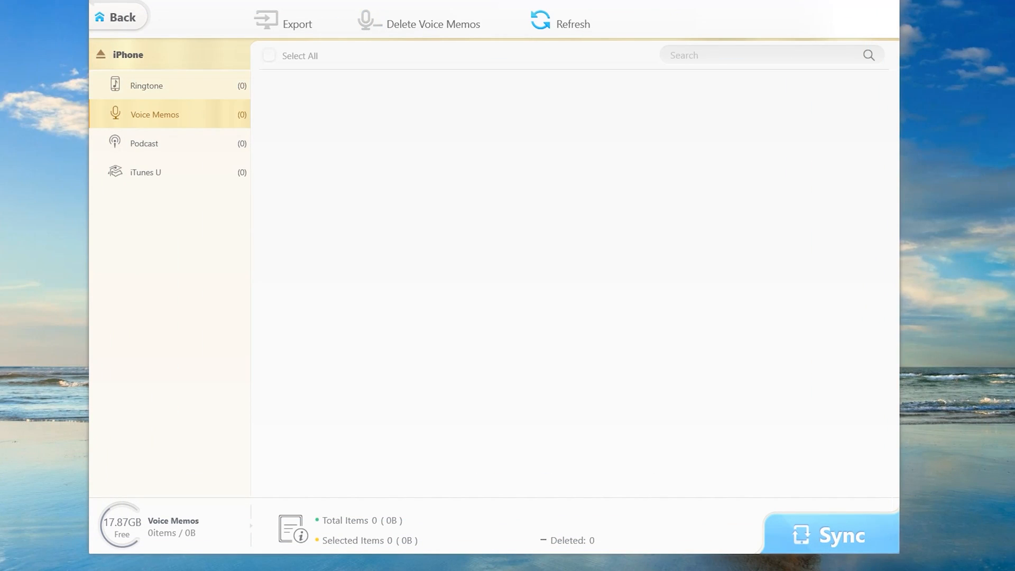
left_click(146, 85)
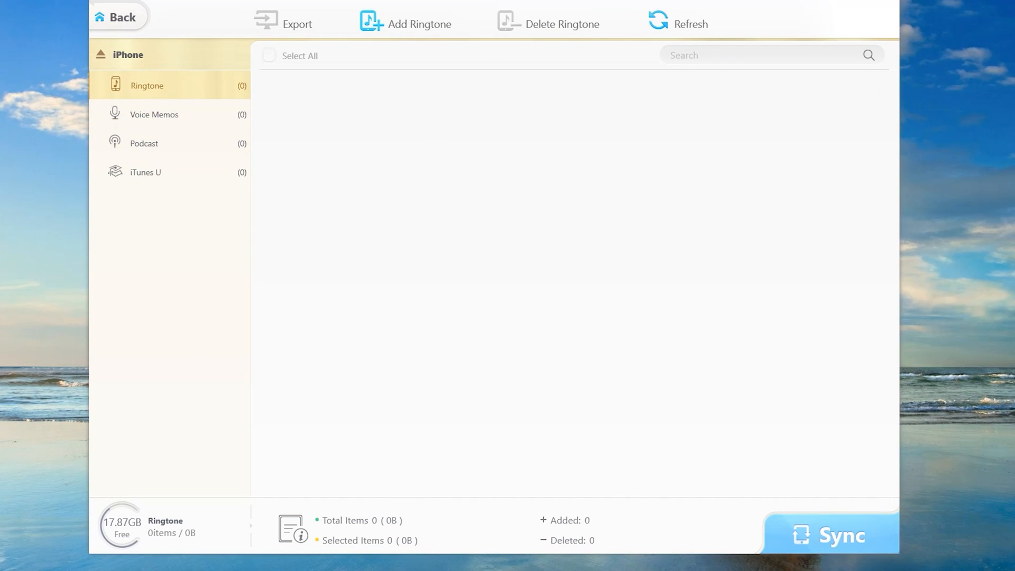
left_click(115, 17)
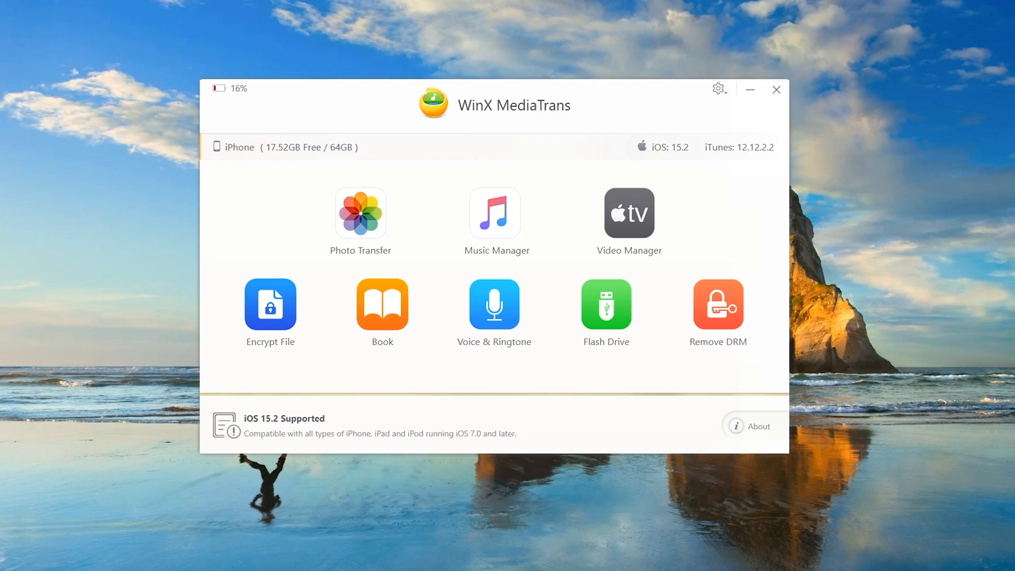
left_click(606, 305)
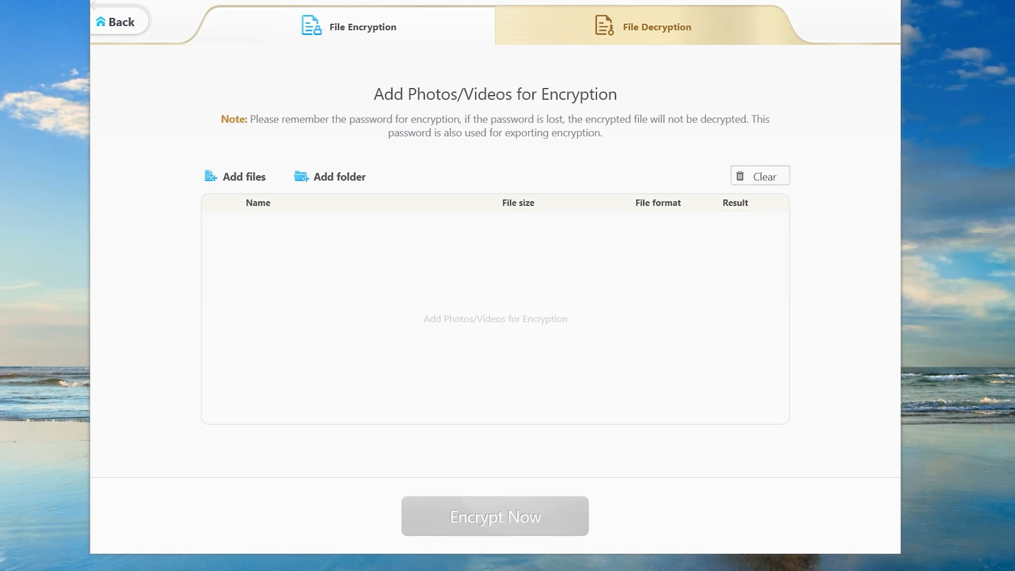
mouse_move(116, 21)
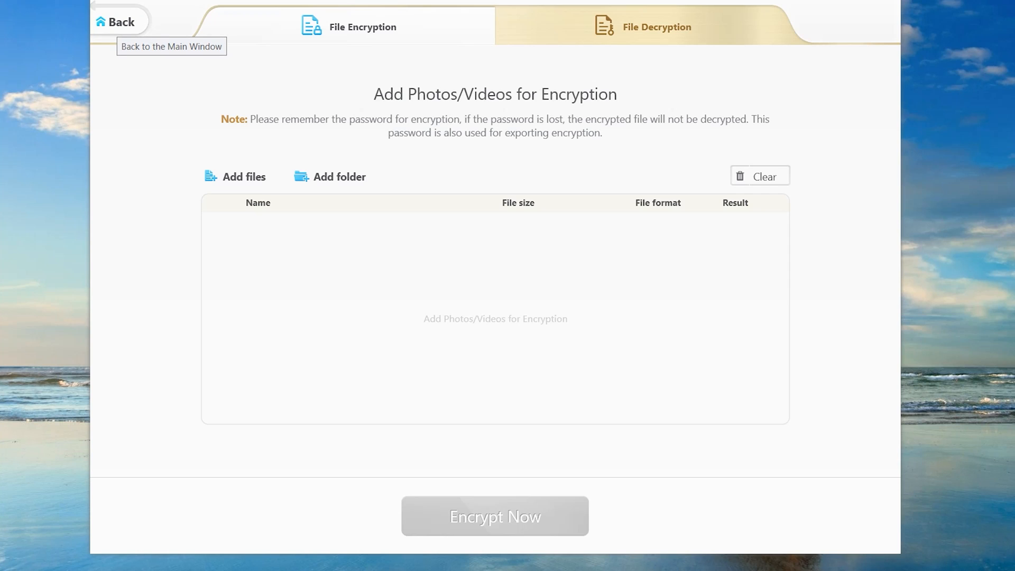
left_click(114, 21)
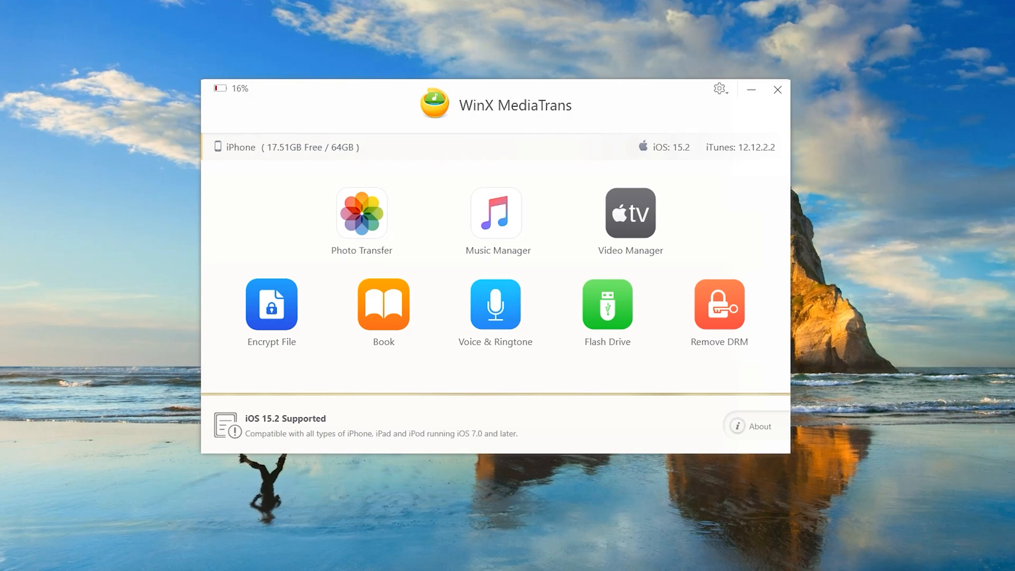